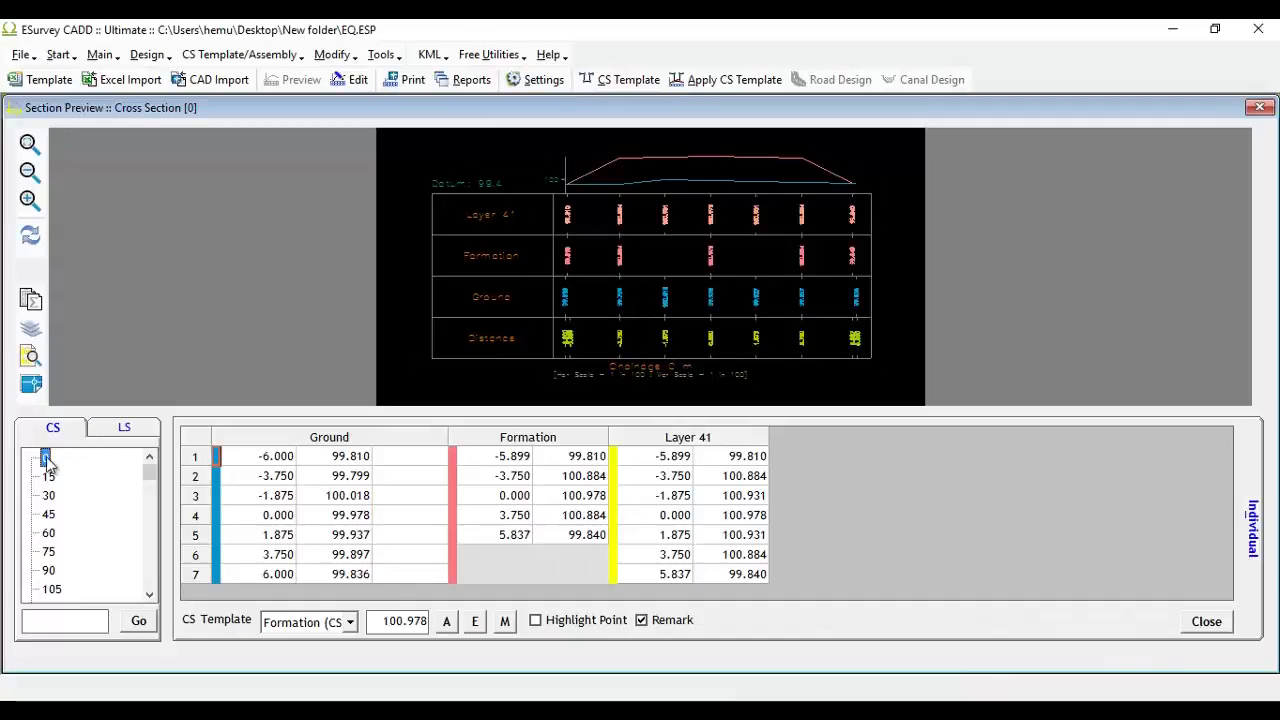
Preview cross-sections 0, 15 and 30 as three drawing sheets and browse for a template
click(48, 457)
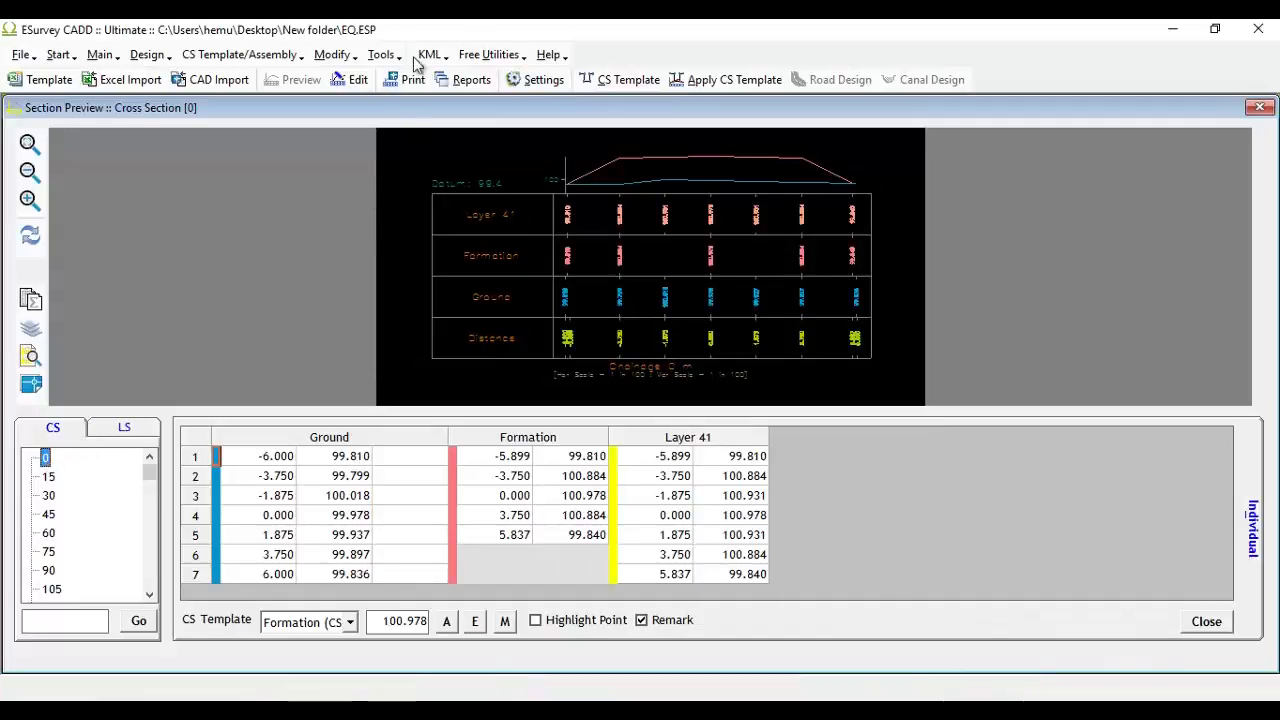
click(430, 54)
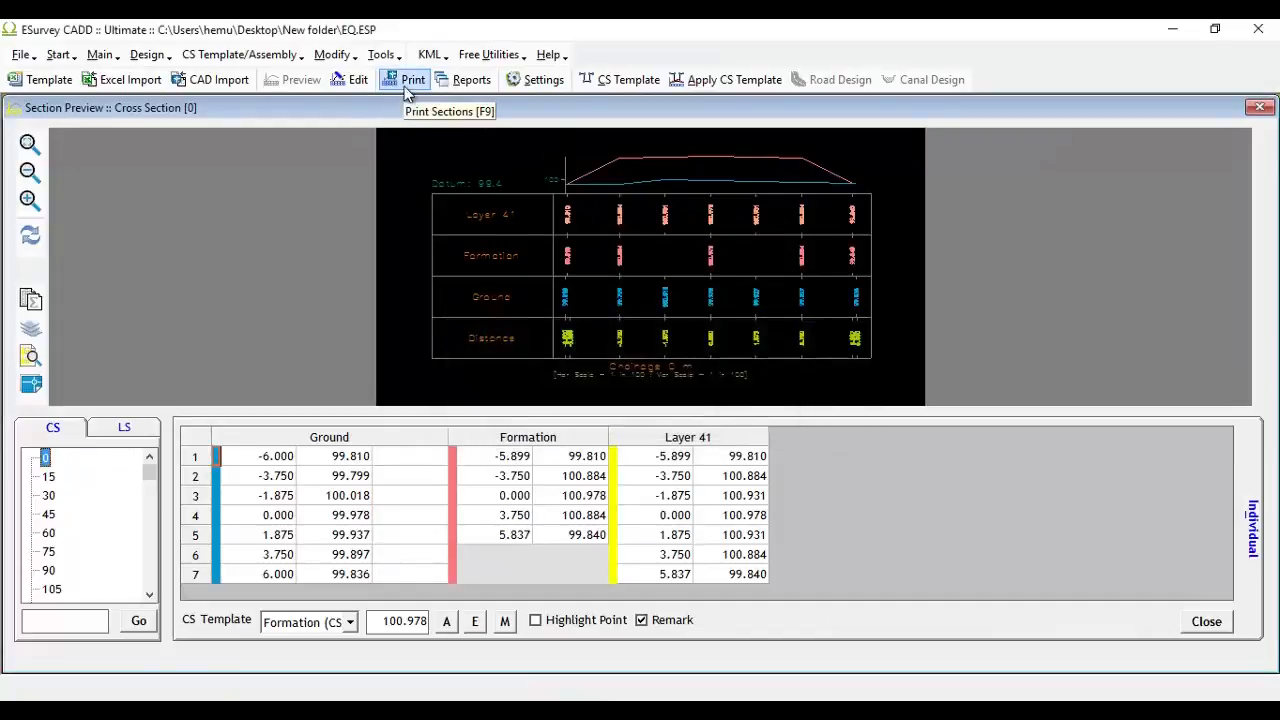
mouse_move(425, 103)
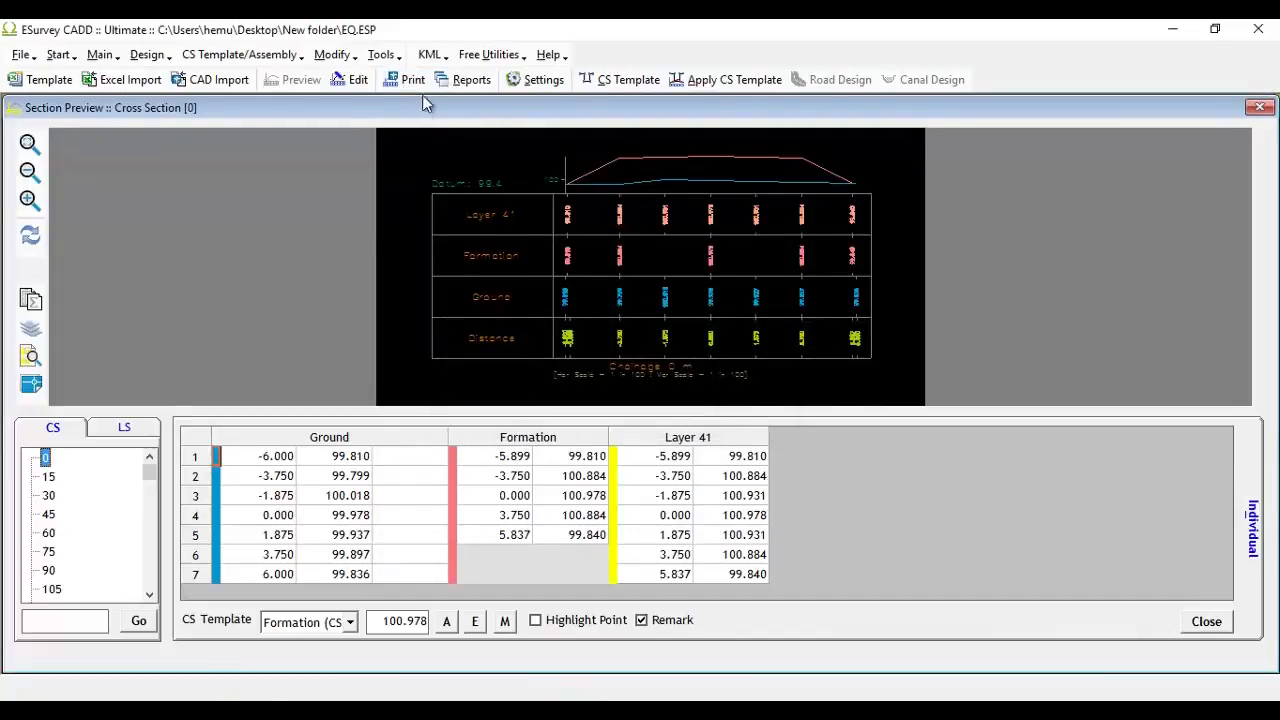
click(412, 79)
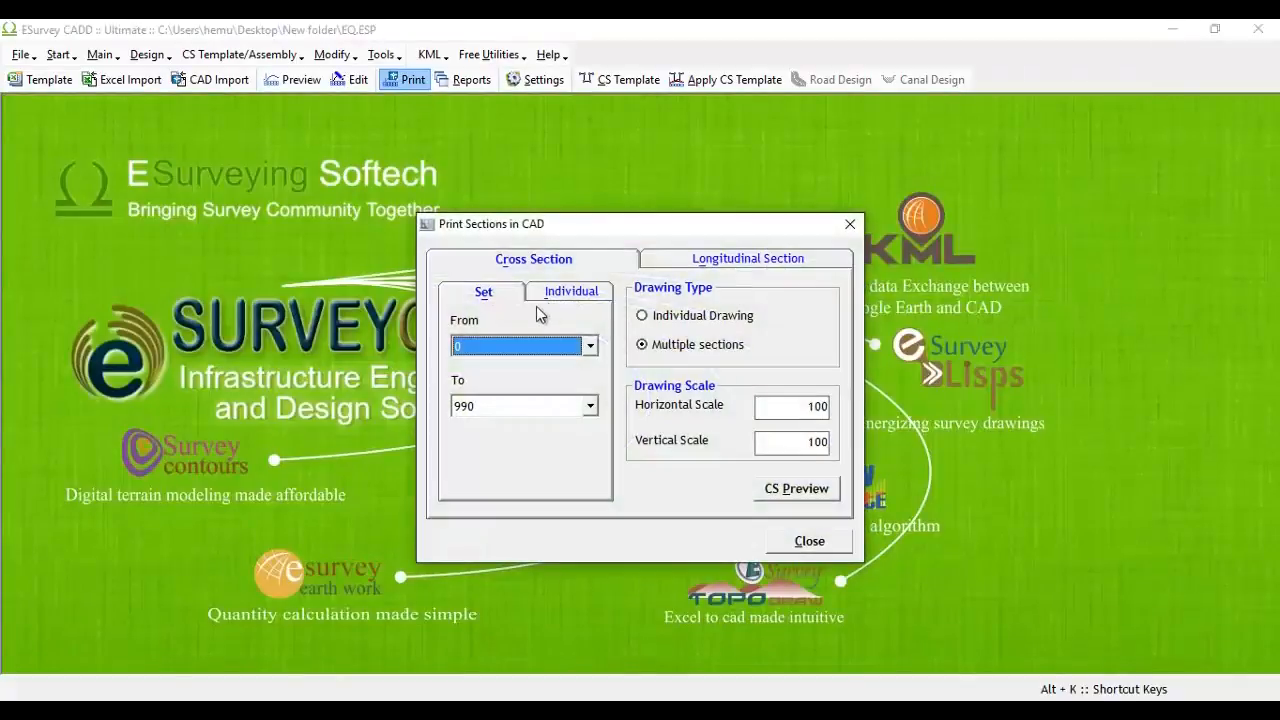
click(570, 291)
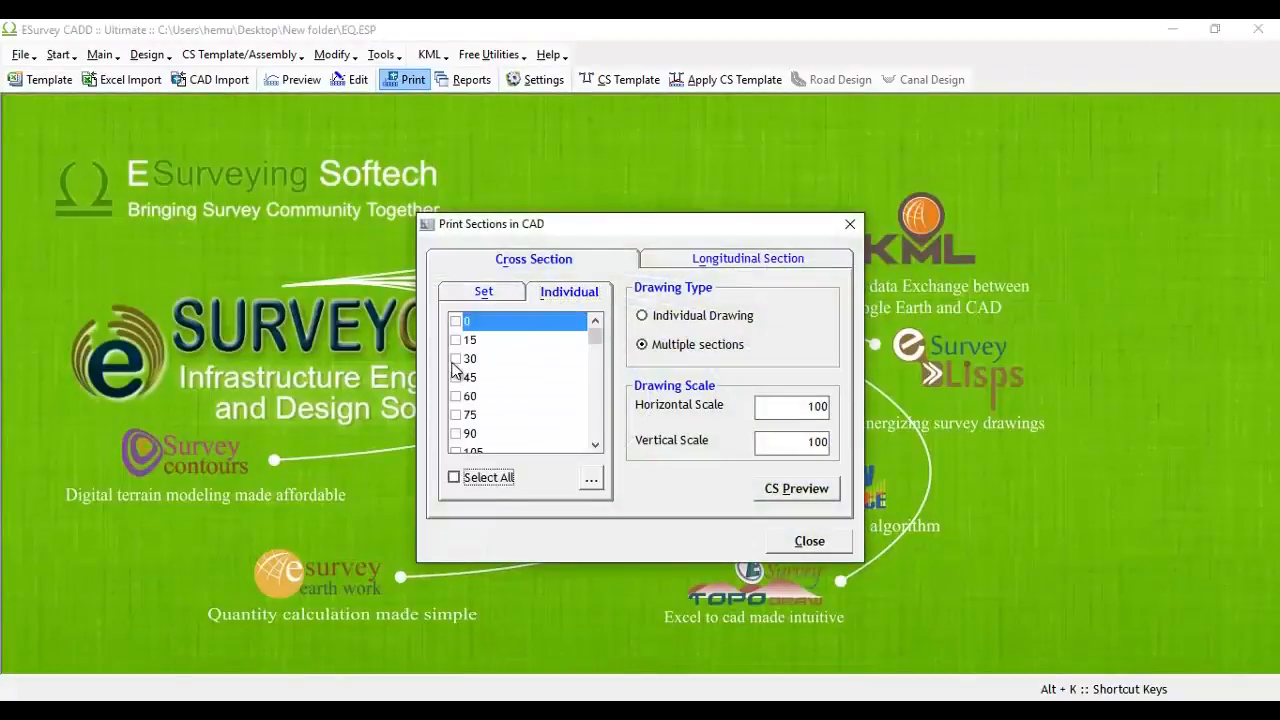
click(500, 339)
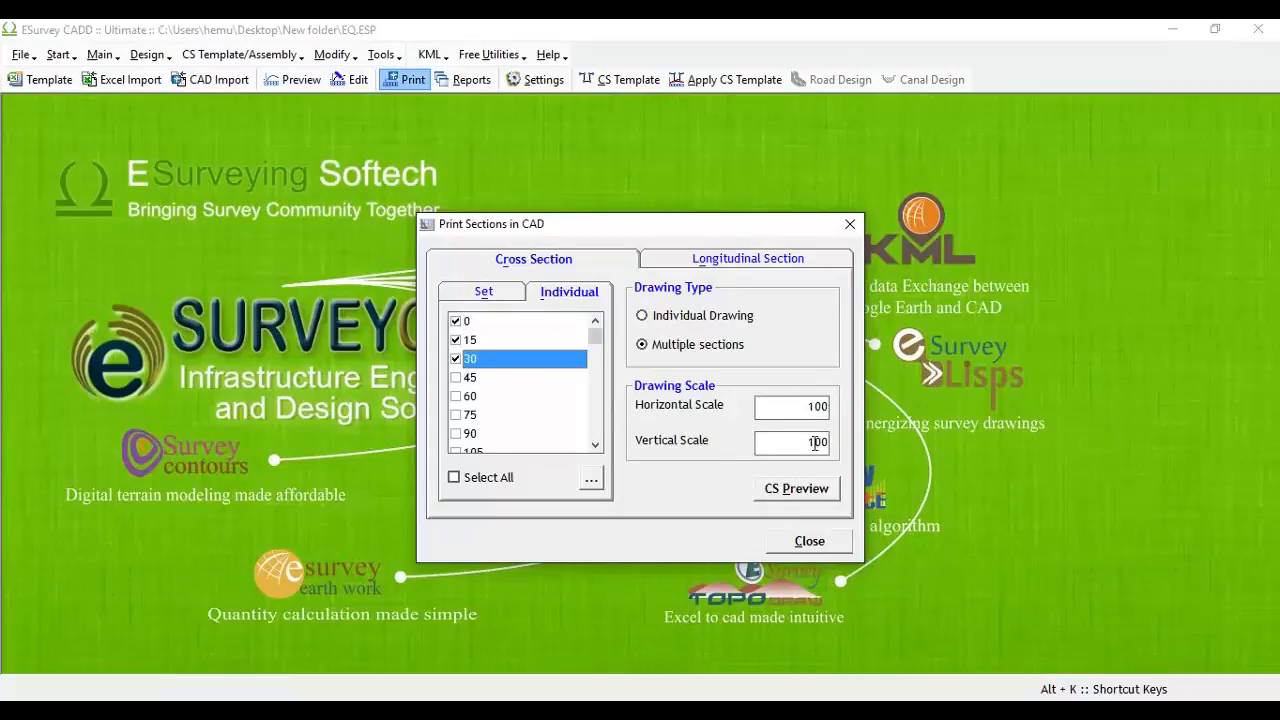
mouse_move(796, 488)
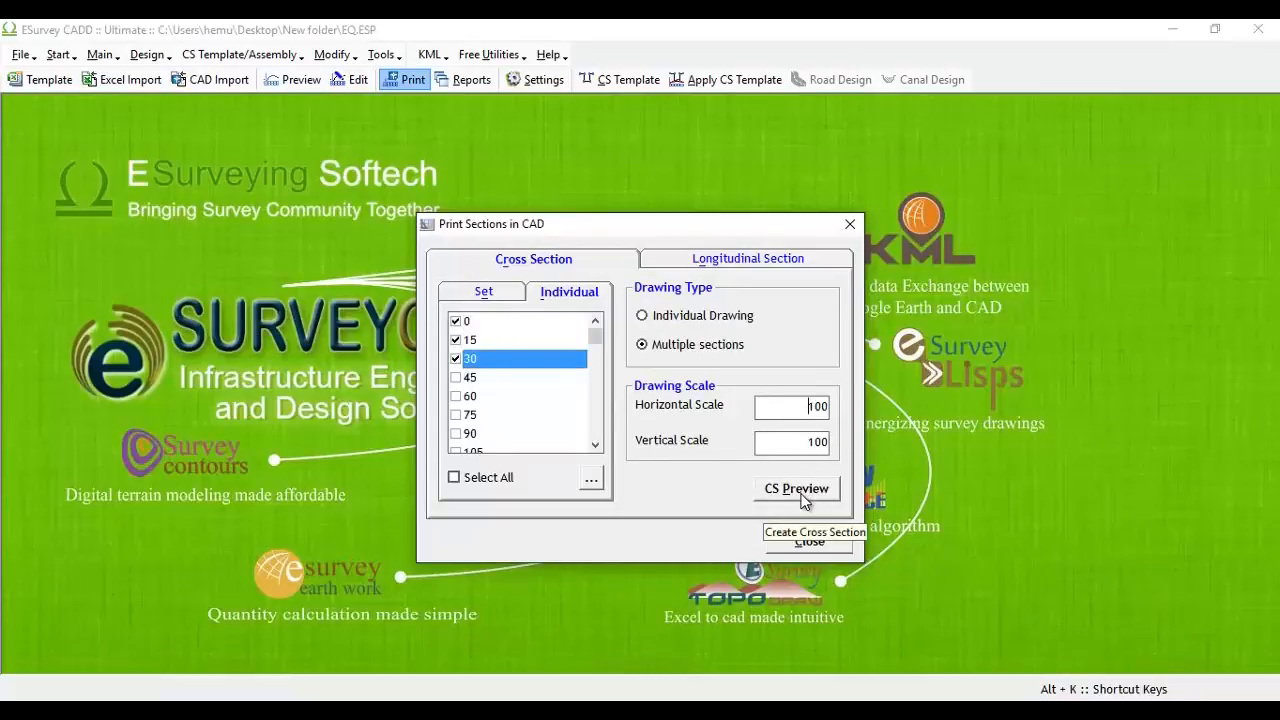
click(796, 488)
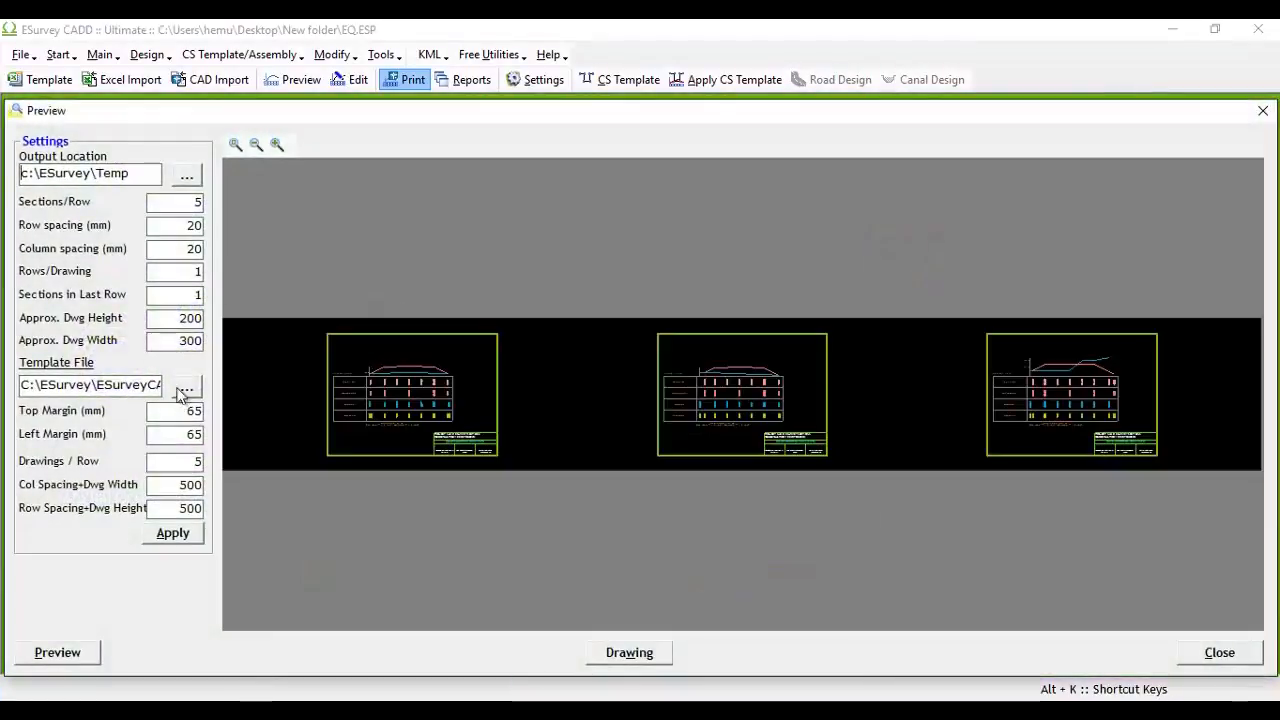
click(186, 385)
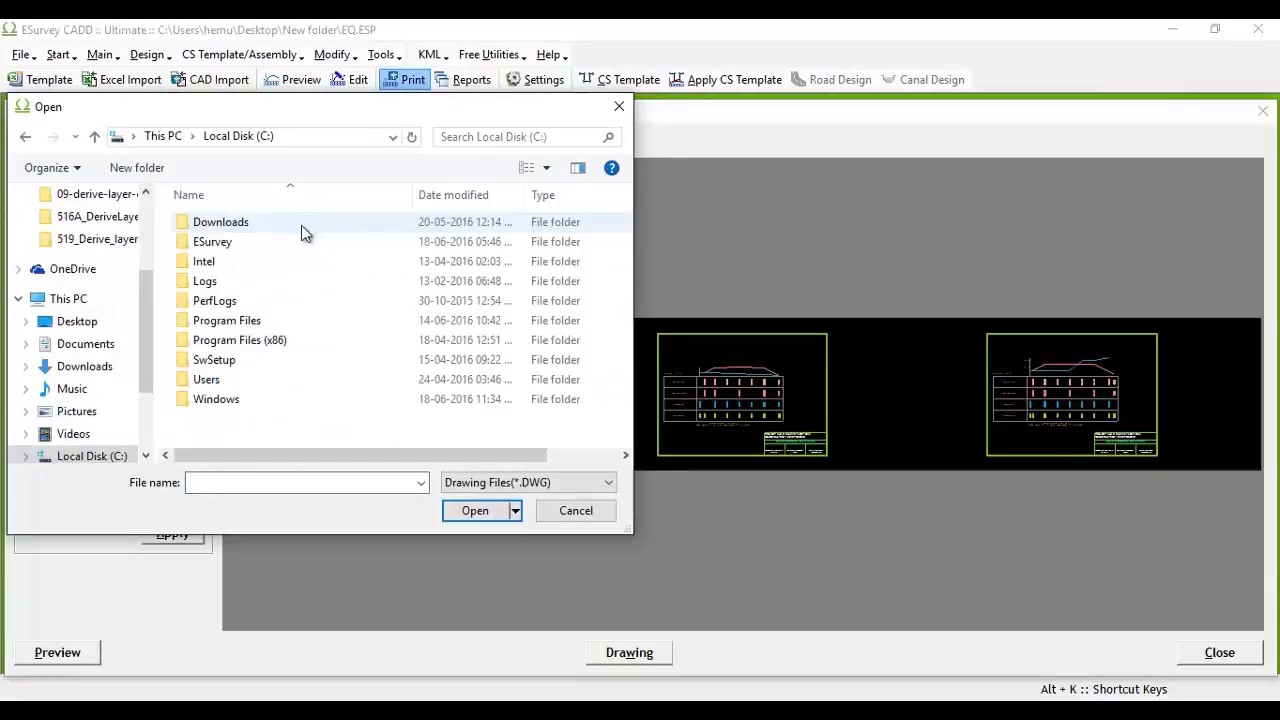
Use ES_A4 from C:\ESurvey\ESurveyCADD\Templates as the sheet template
double_click(211, 241)
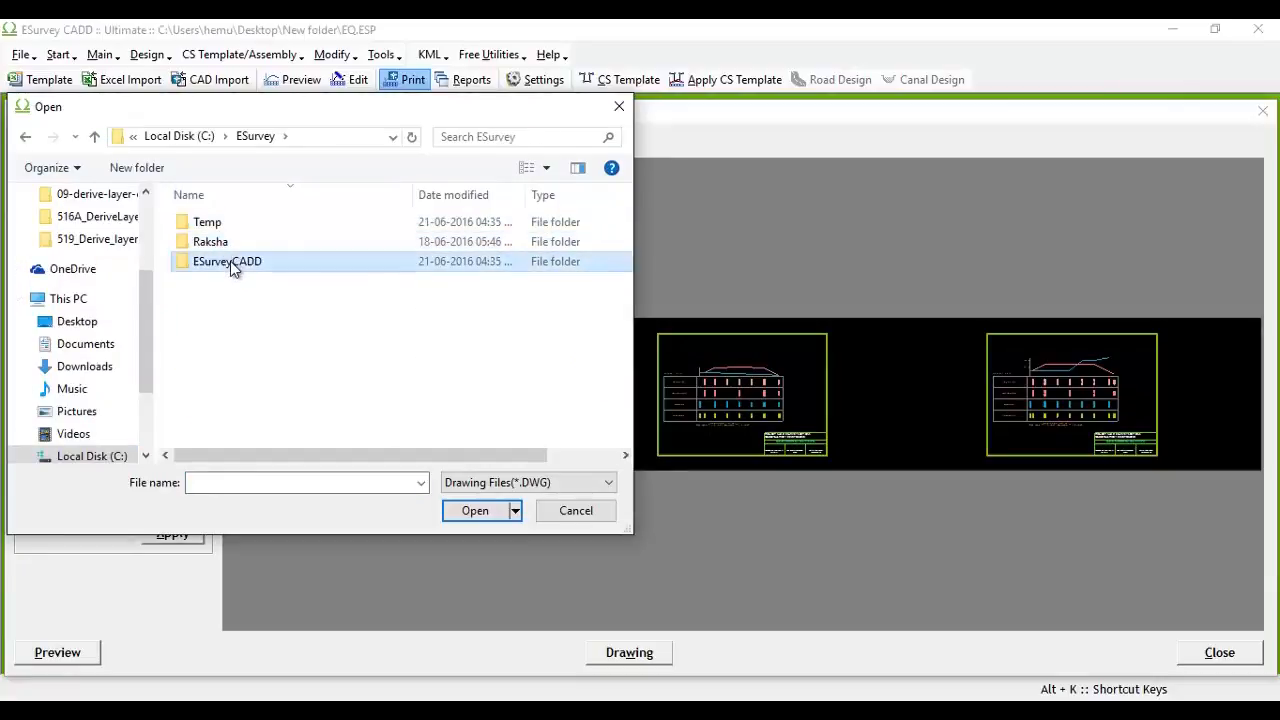
double_click(227, 261)
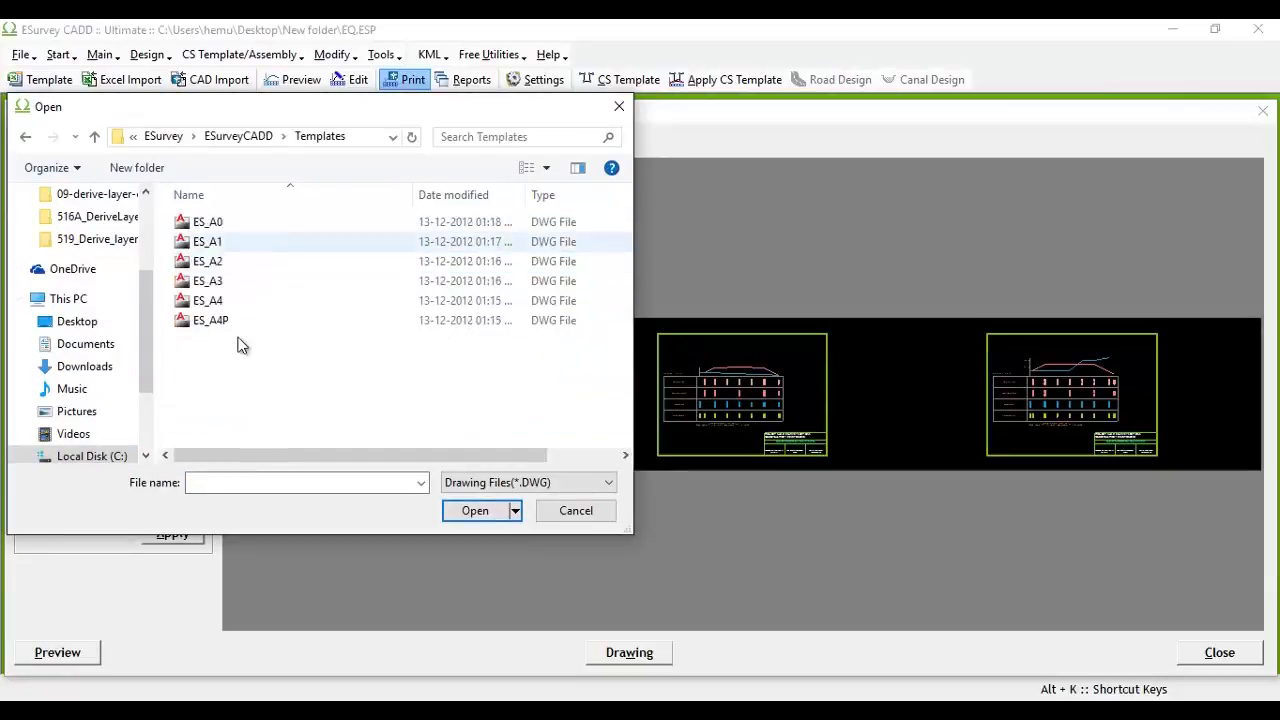
click(207, 300)
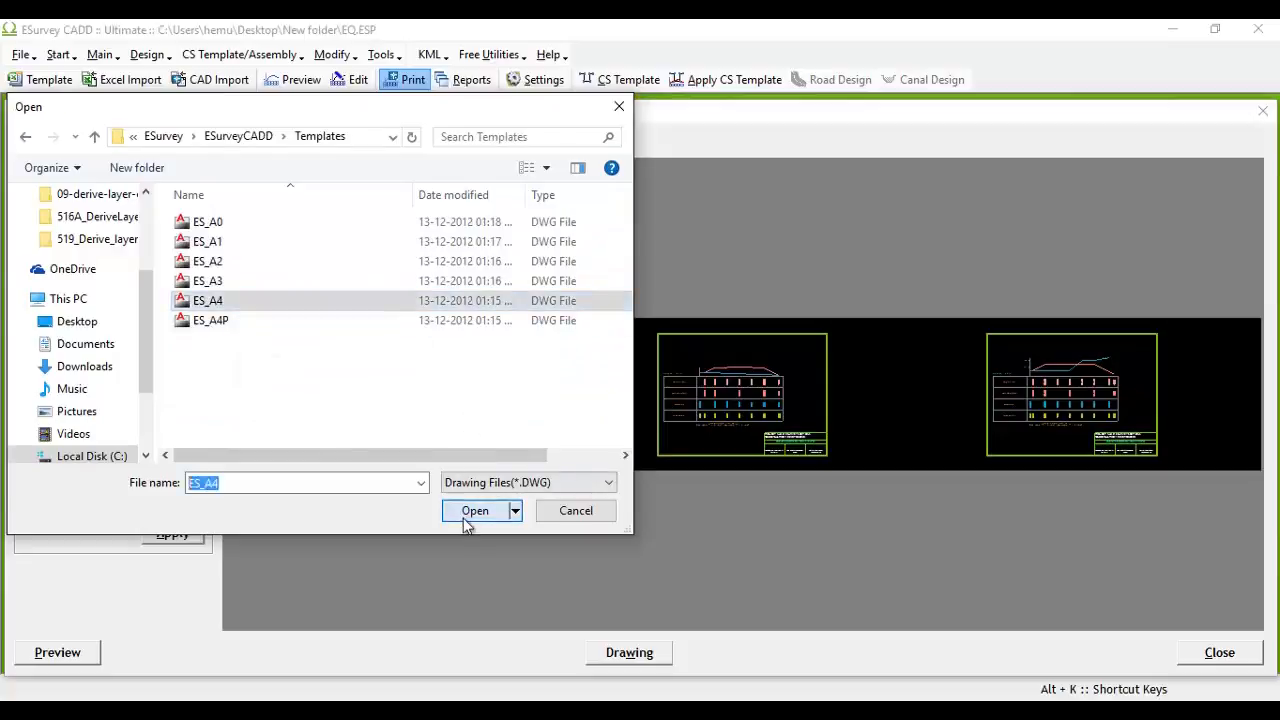
click(473, 510)
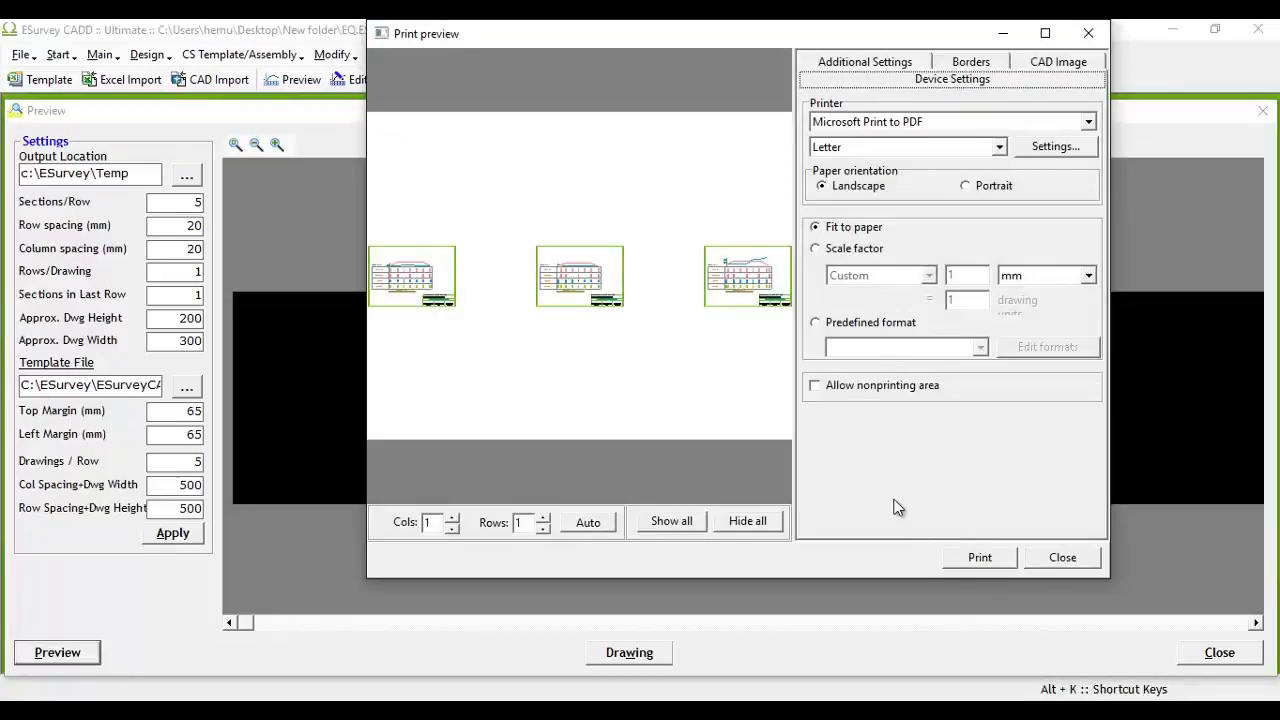
Try the paper size, scale factor and fit-to-paper print options, then close the preview
click(1087, 121)
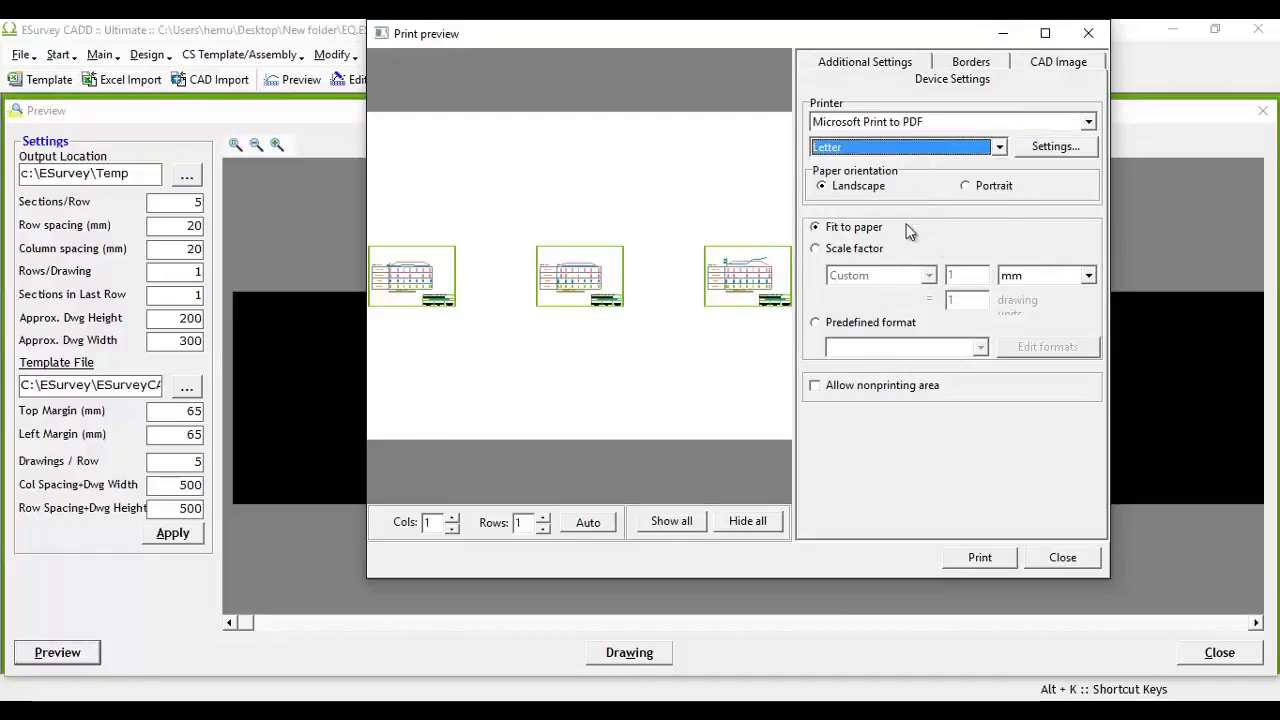
click(815, 248)
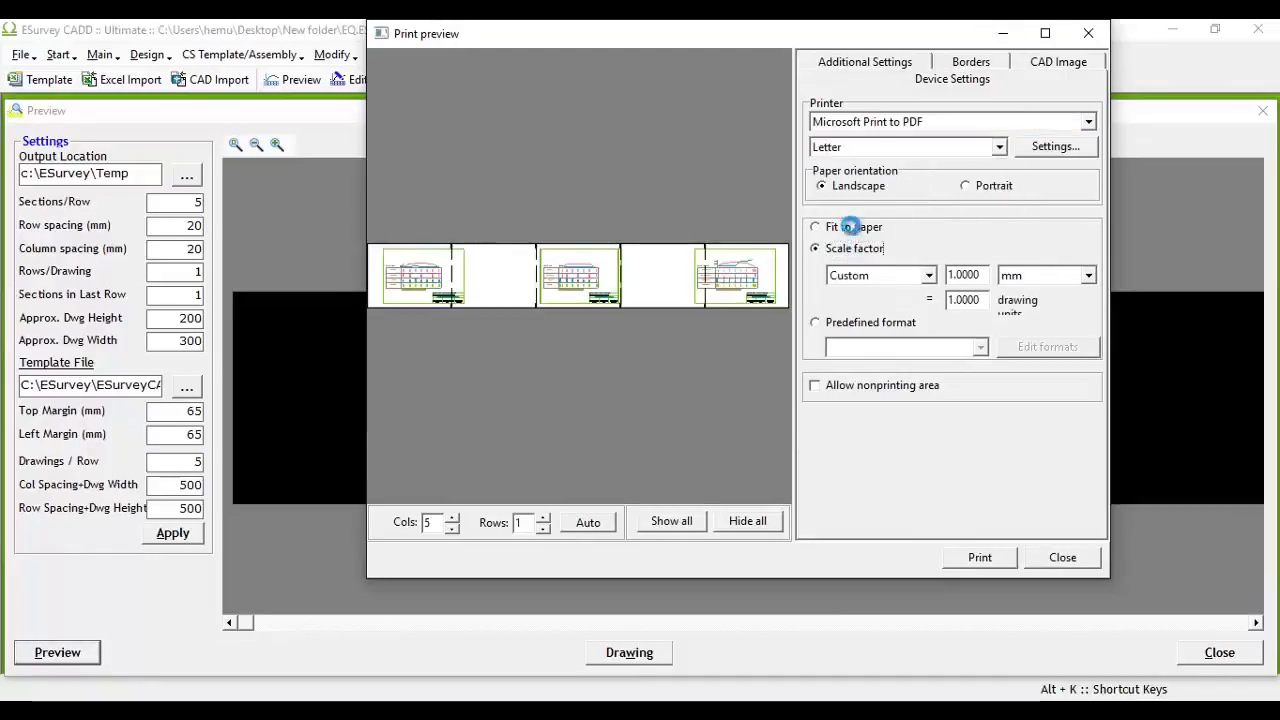
click(815, 226)
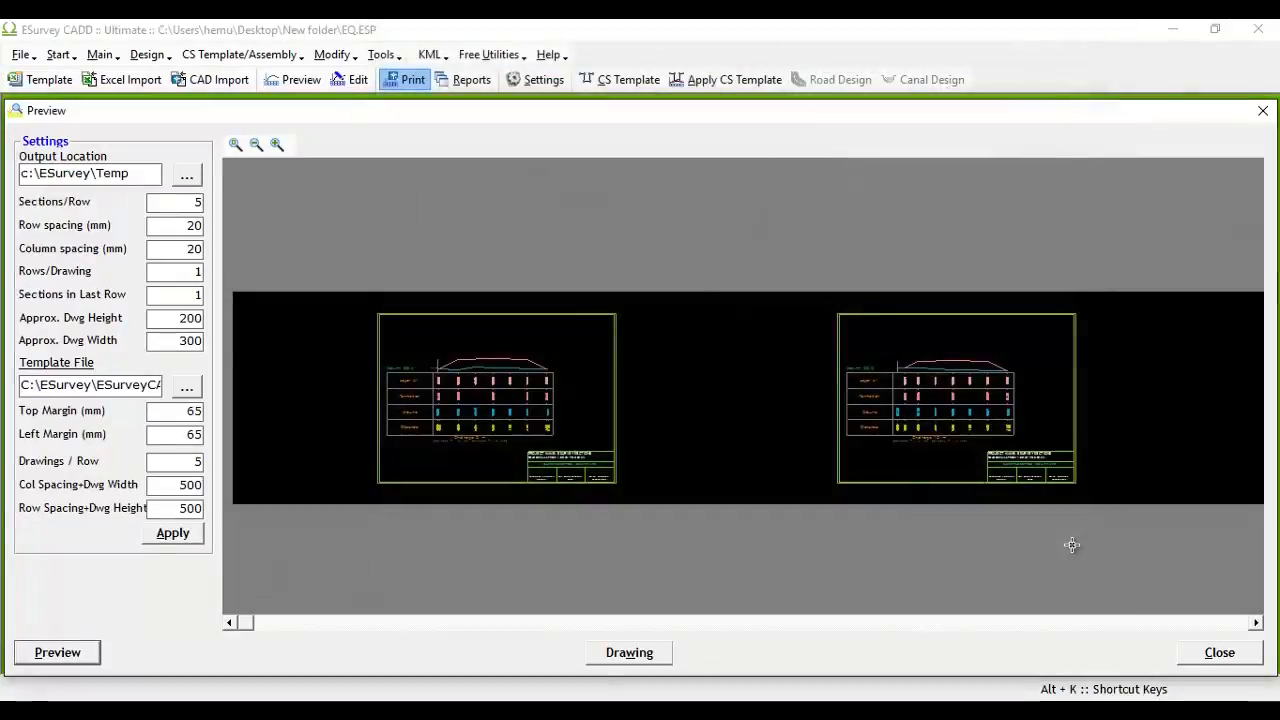
Show all three sheets and insert them into the new drawing Drawing3.dwg
click(628, 652)
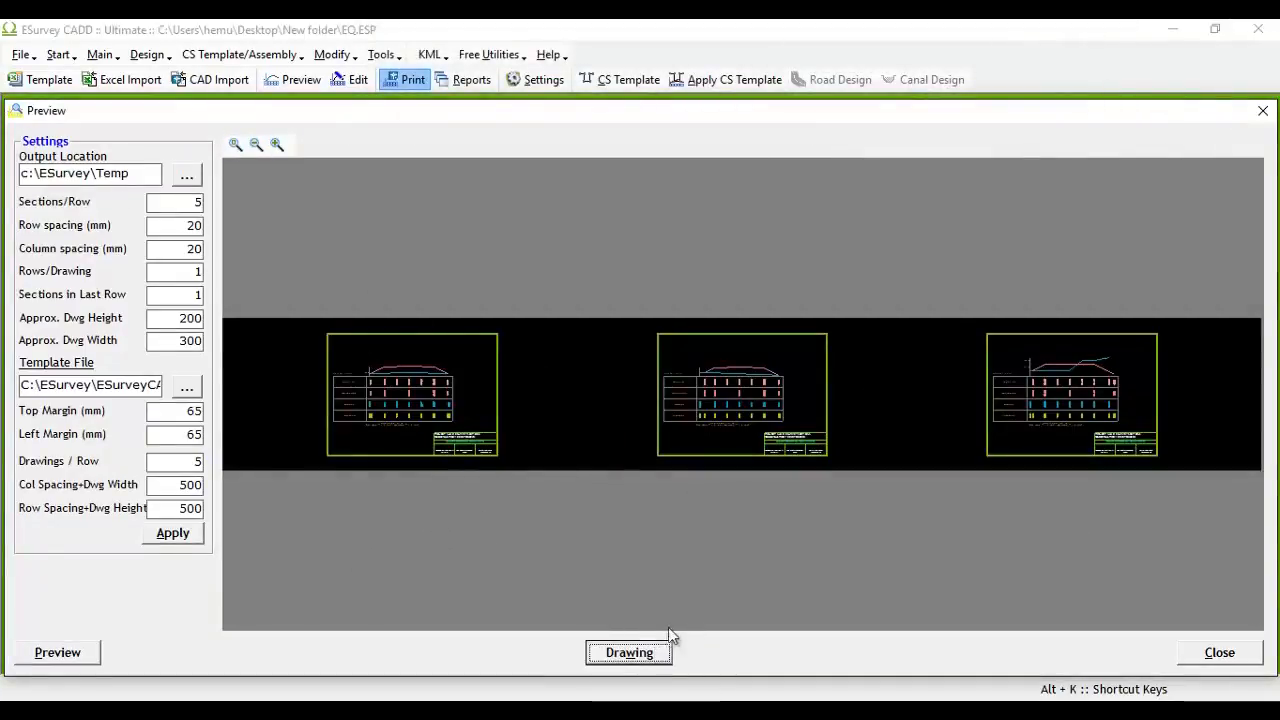
mouse_move(629, 653)
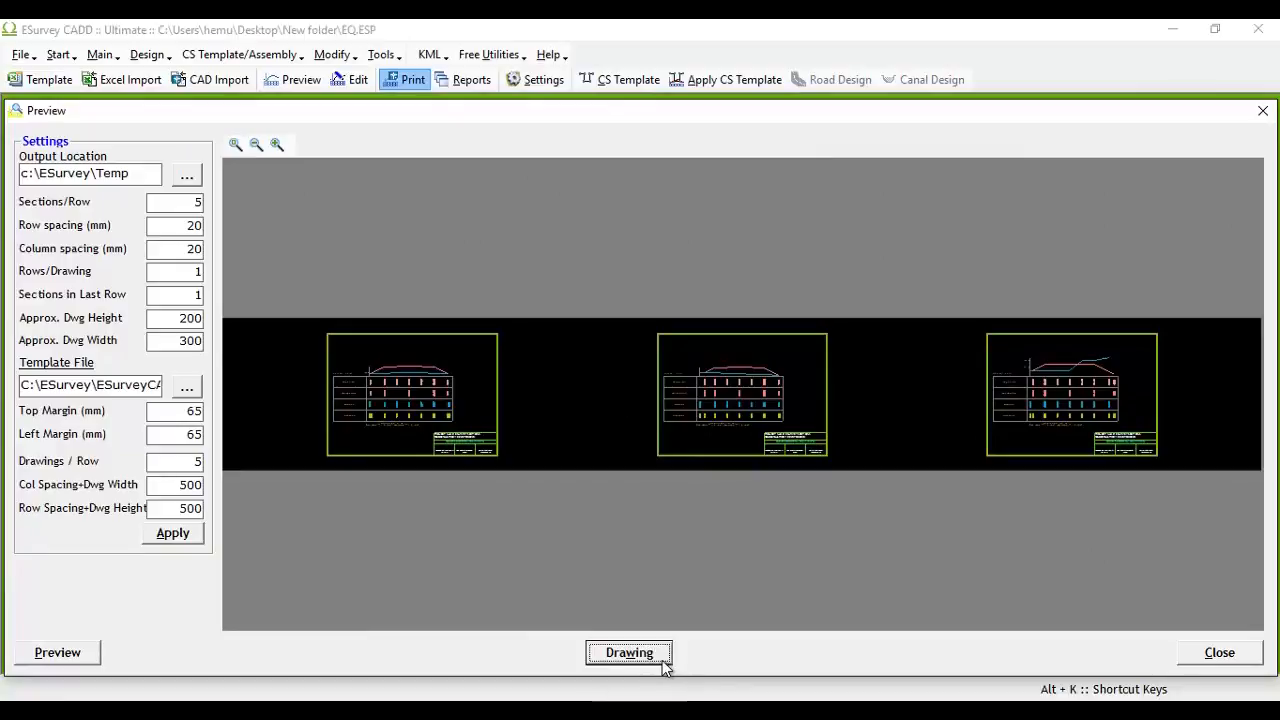
click(628, 653)
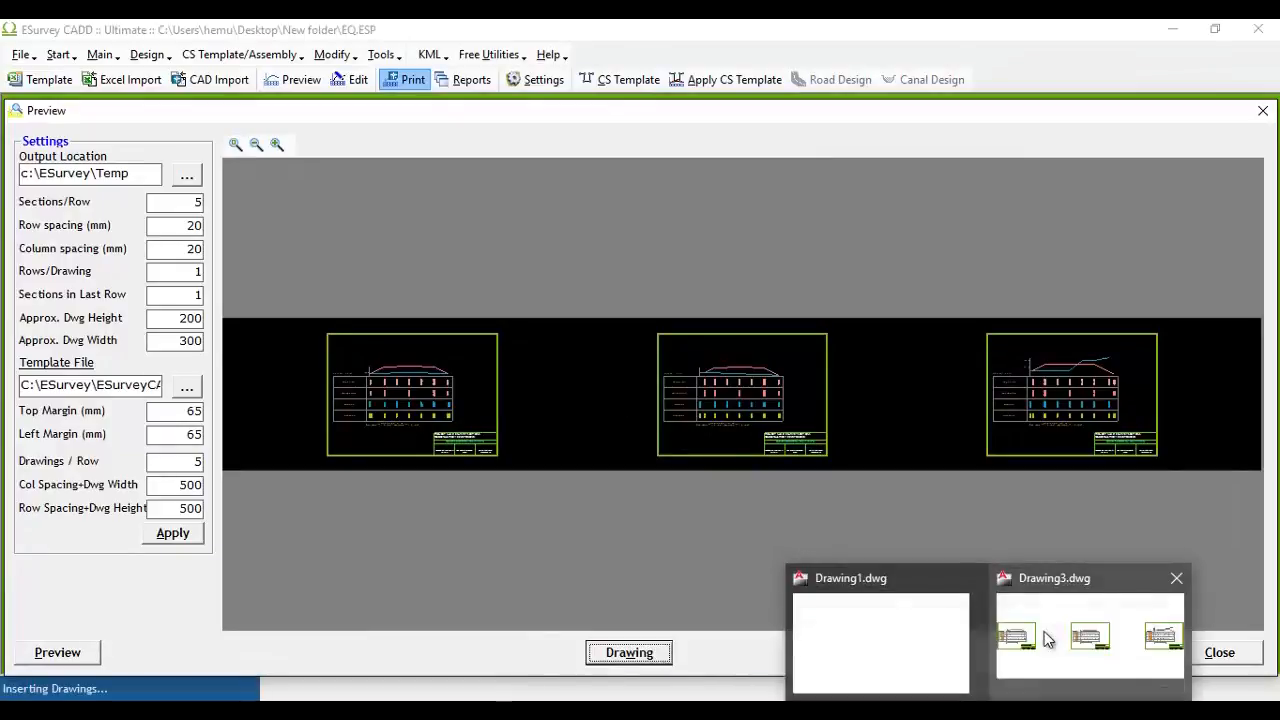